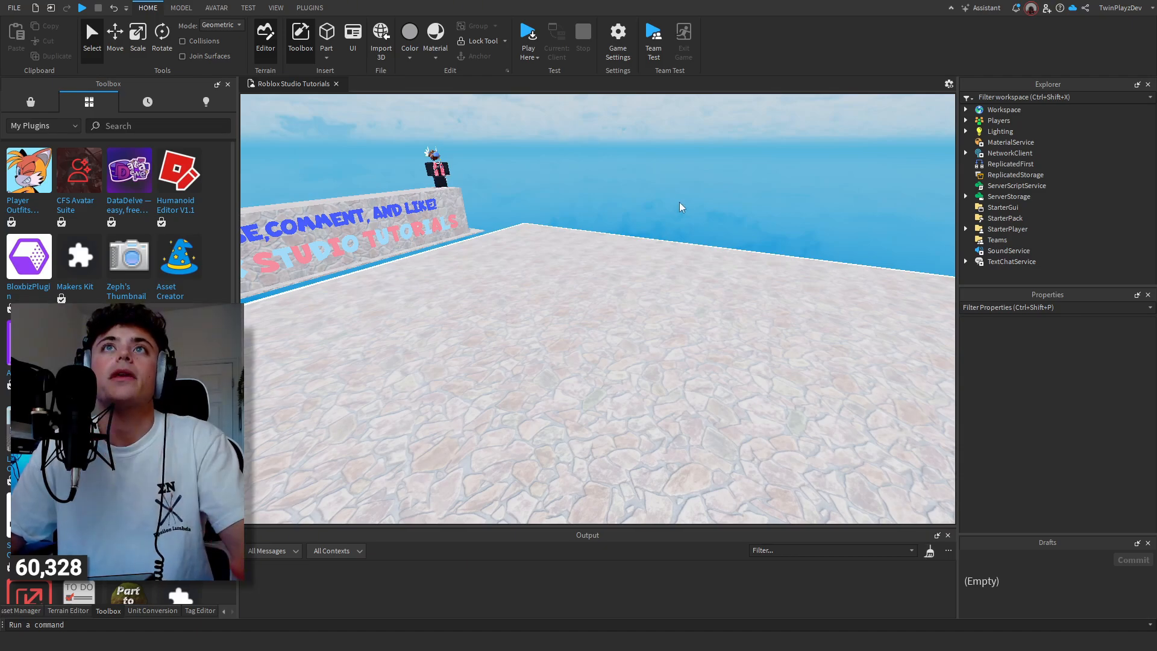
Load the 'TwinPl' avatar as an R15 character using Load Character Pro.
click(309, 7)
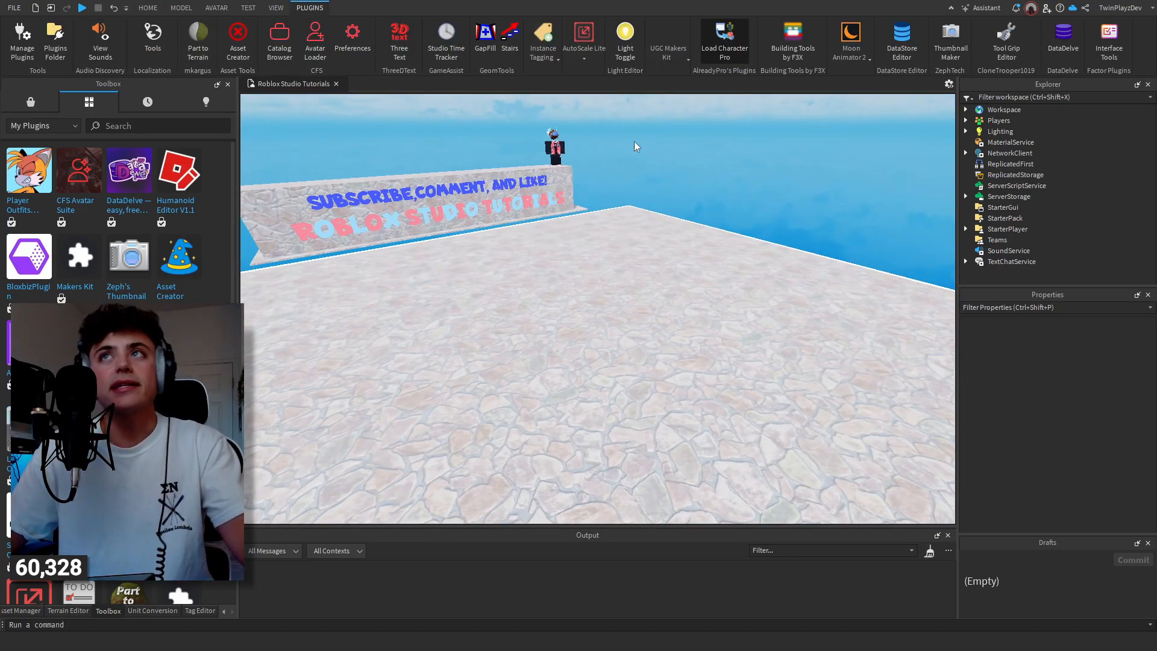
click(724, 31)
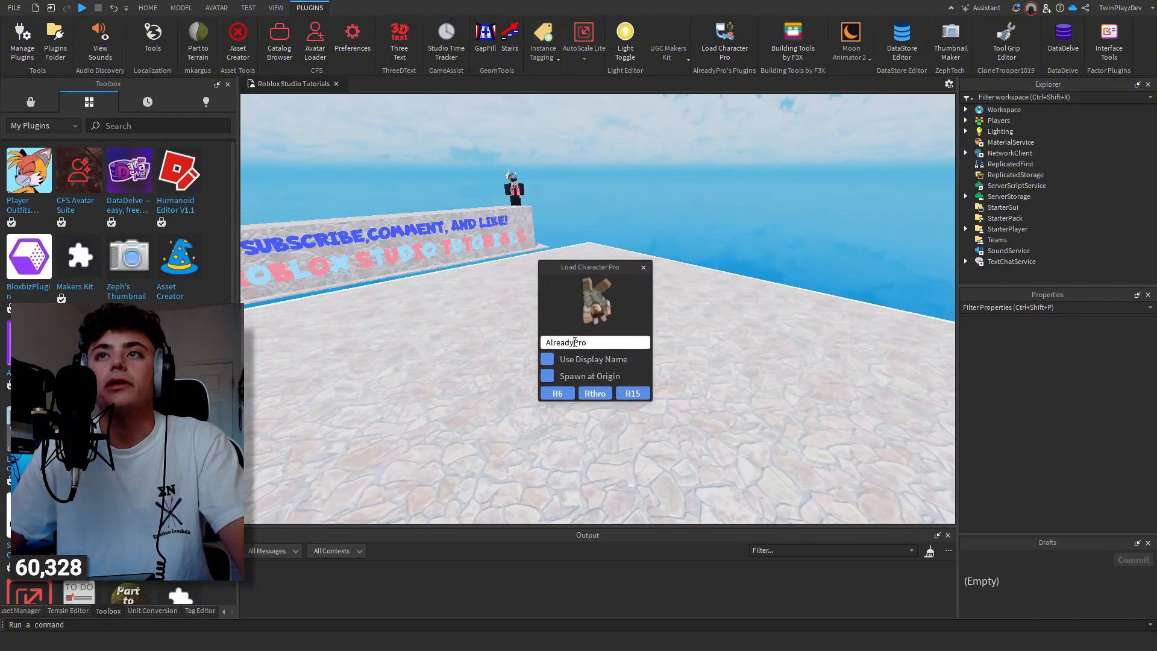
text(TwinPlayzDev)
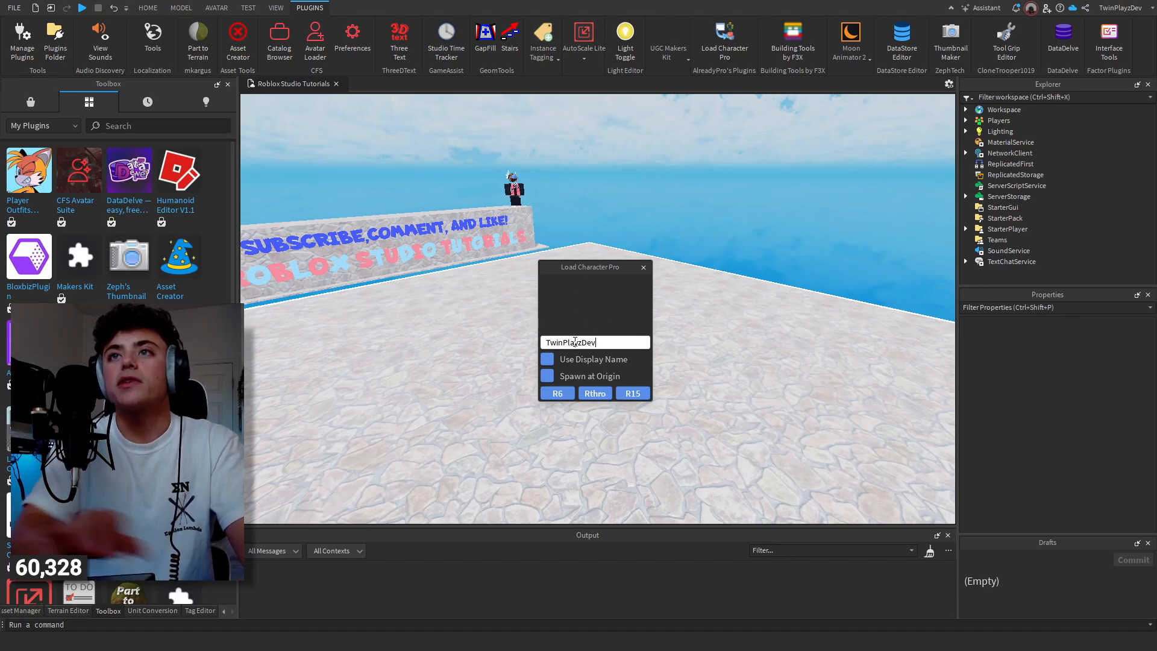
click(632, 393)
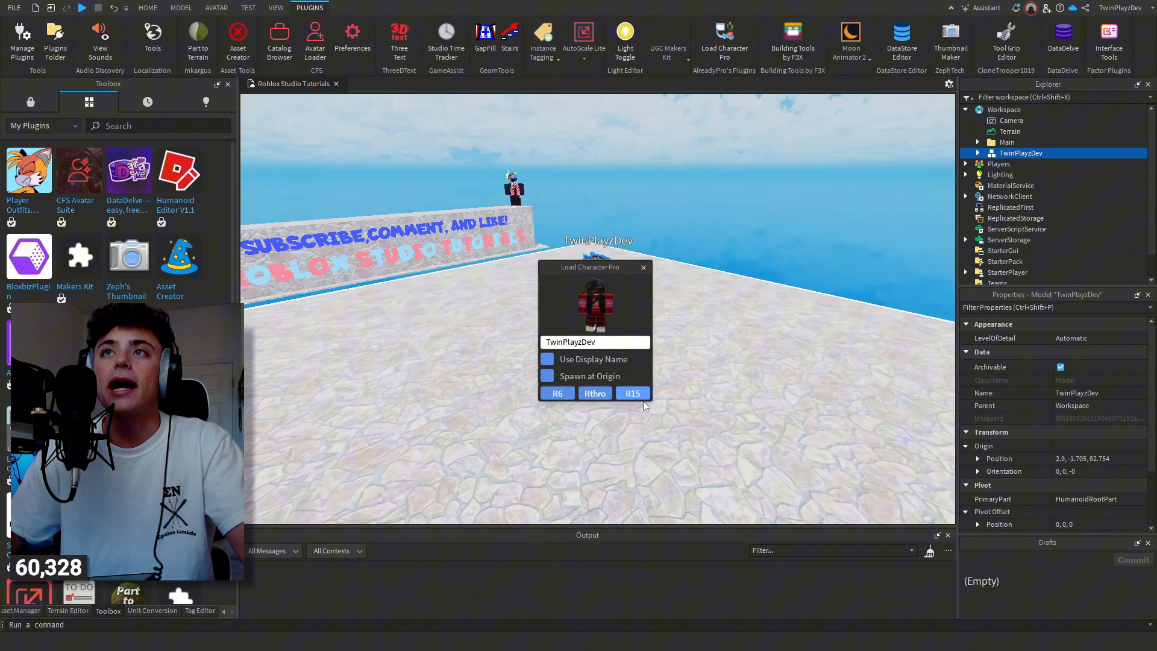
click(633, 392)
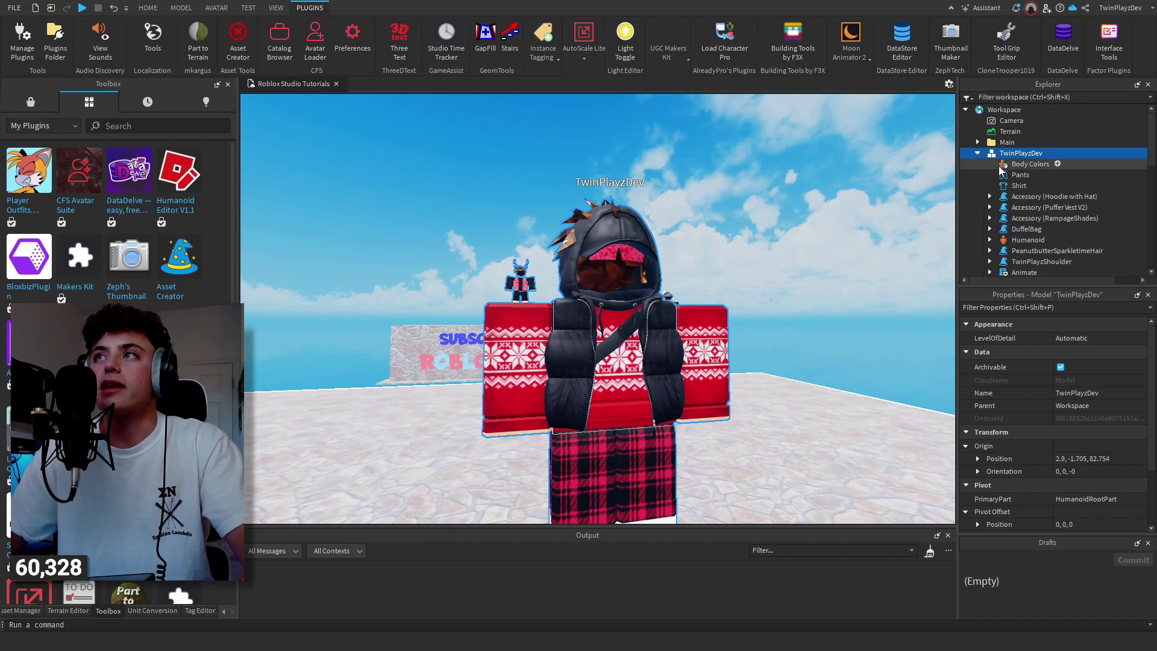
scroll(down, 3)
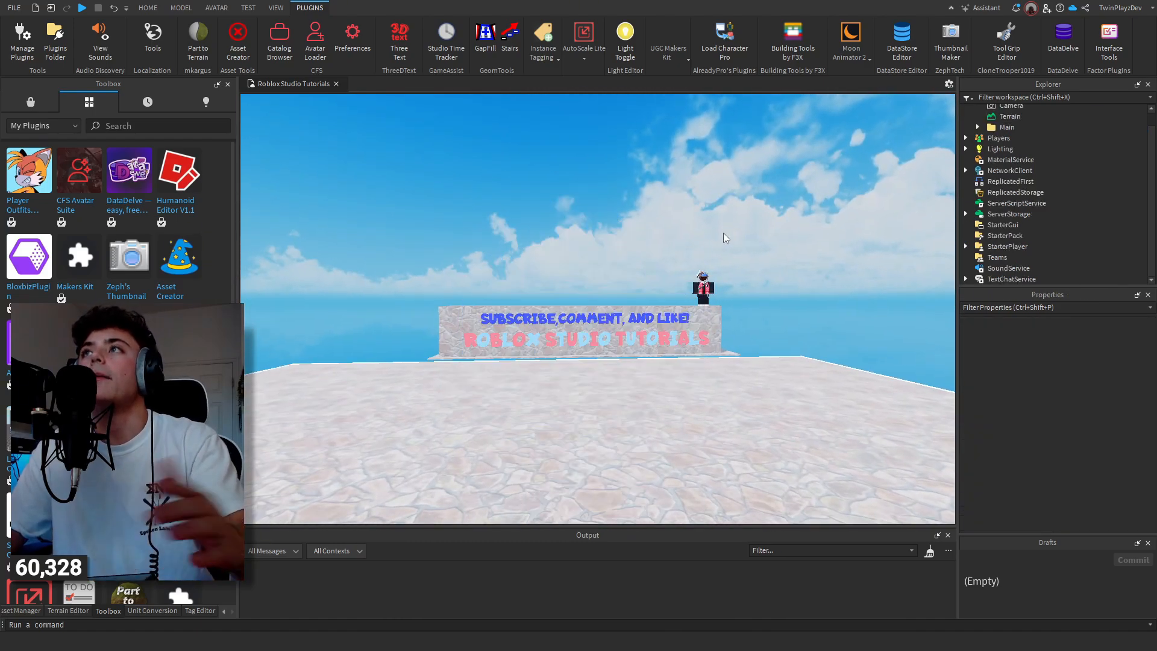
Load the creator's avatar as an R15 rig with CFS Avatar Loader, then close it.
click(79, 171)
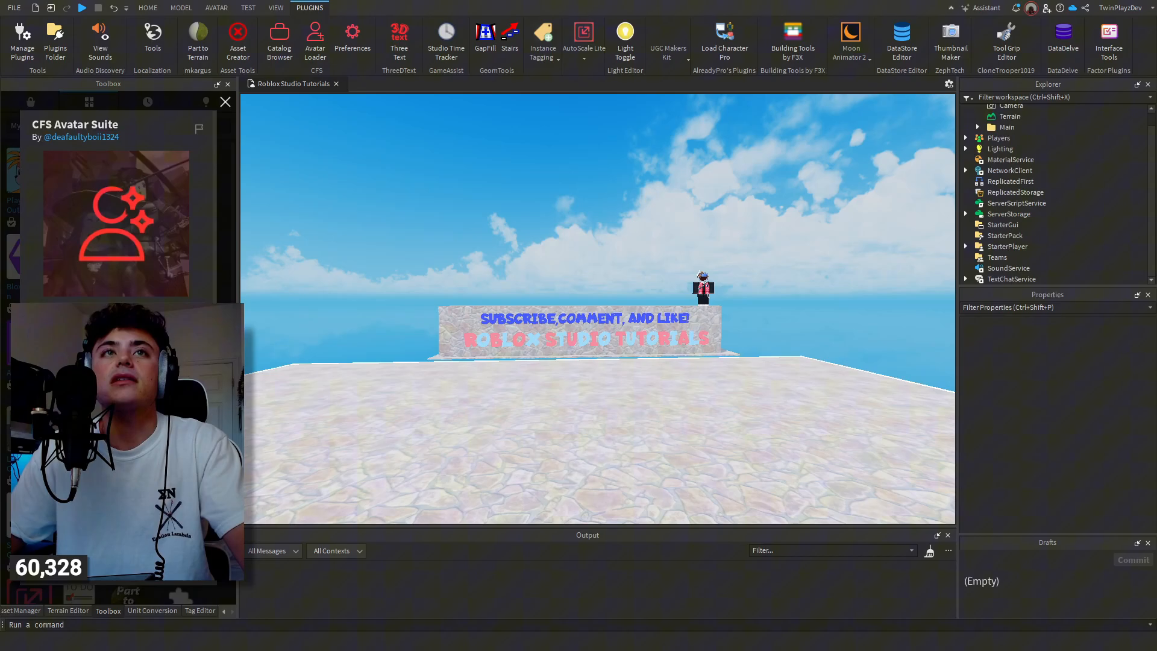
click(88, 101)
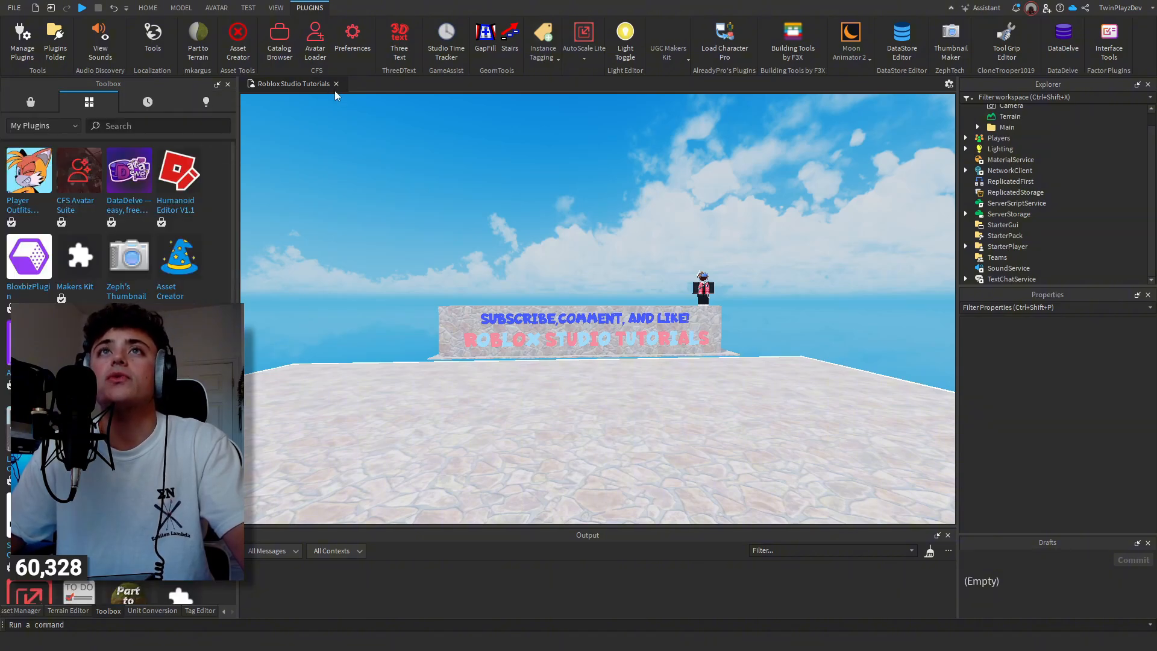
click(315, 34)
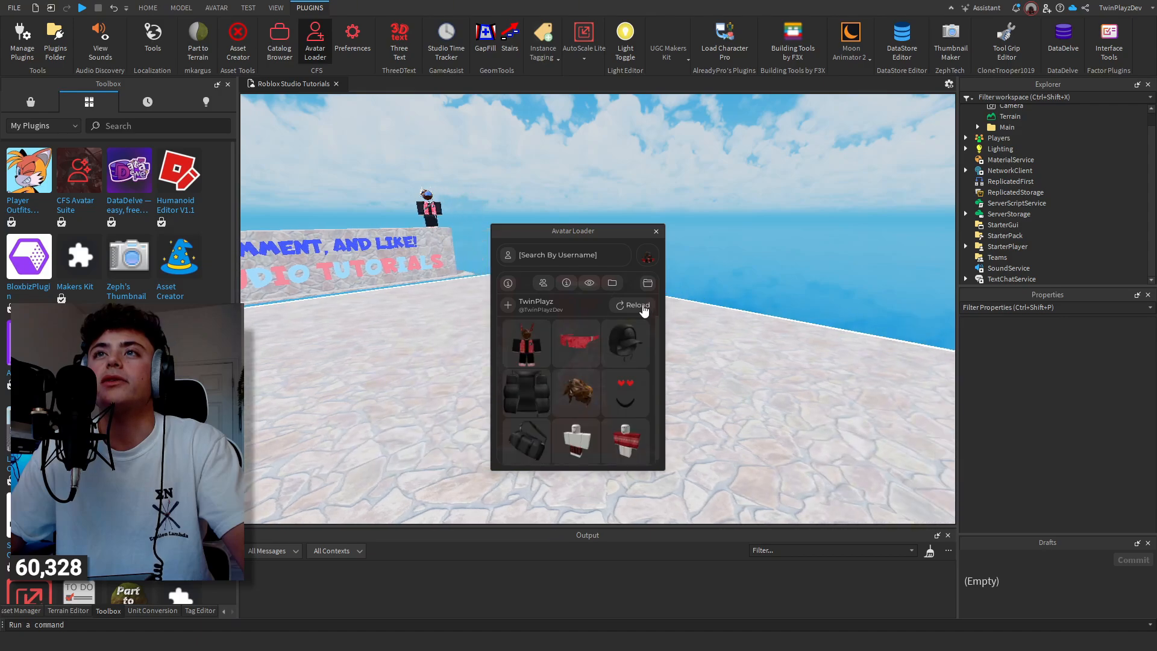
click(508, 305)
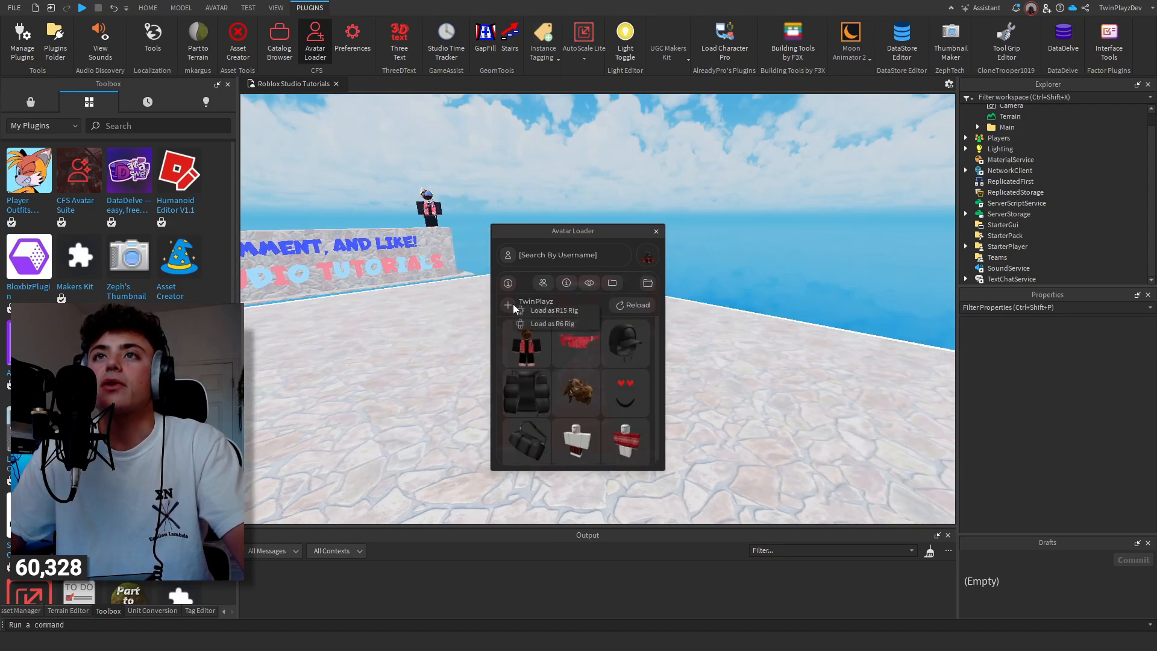
click(507, 305)
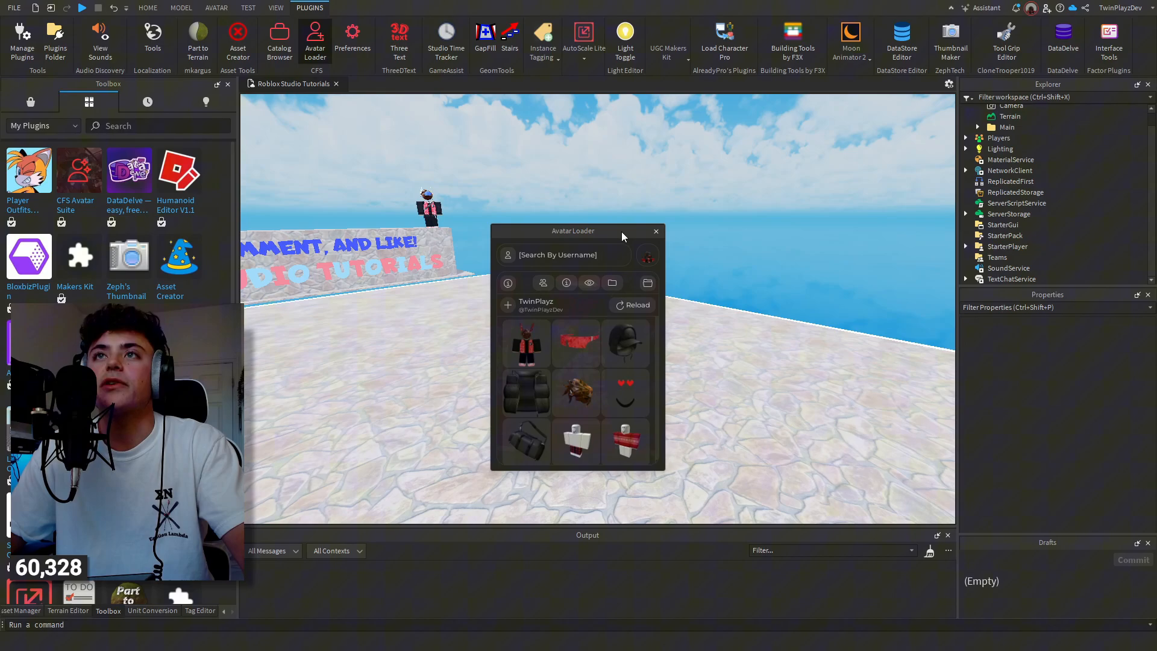
drag(572, 230, 627, 210)
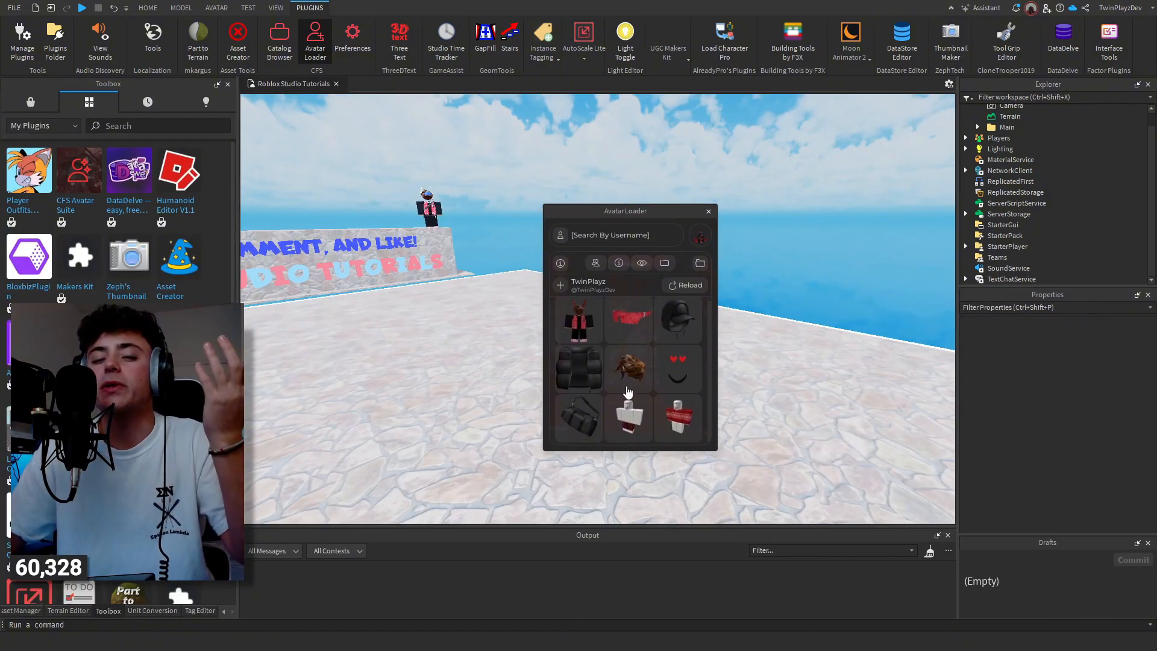
click(615, 235)
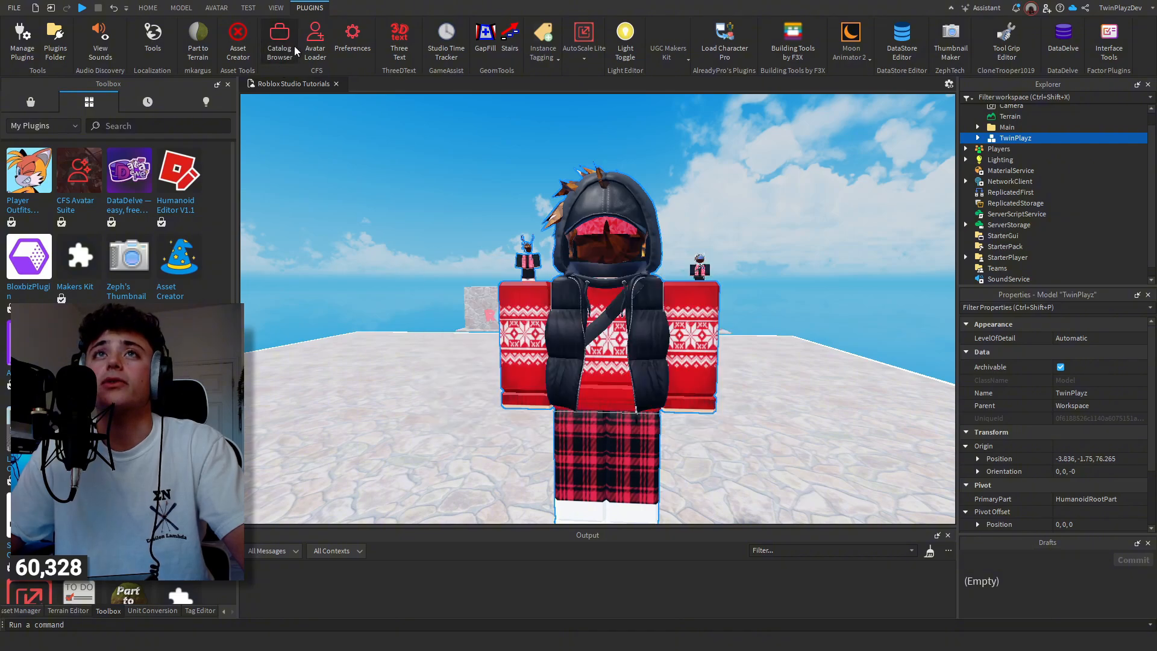
Reopen the avatar loader and view its Preferences.
click(315, 35)
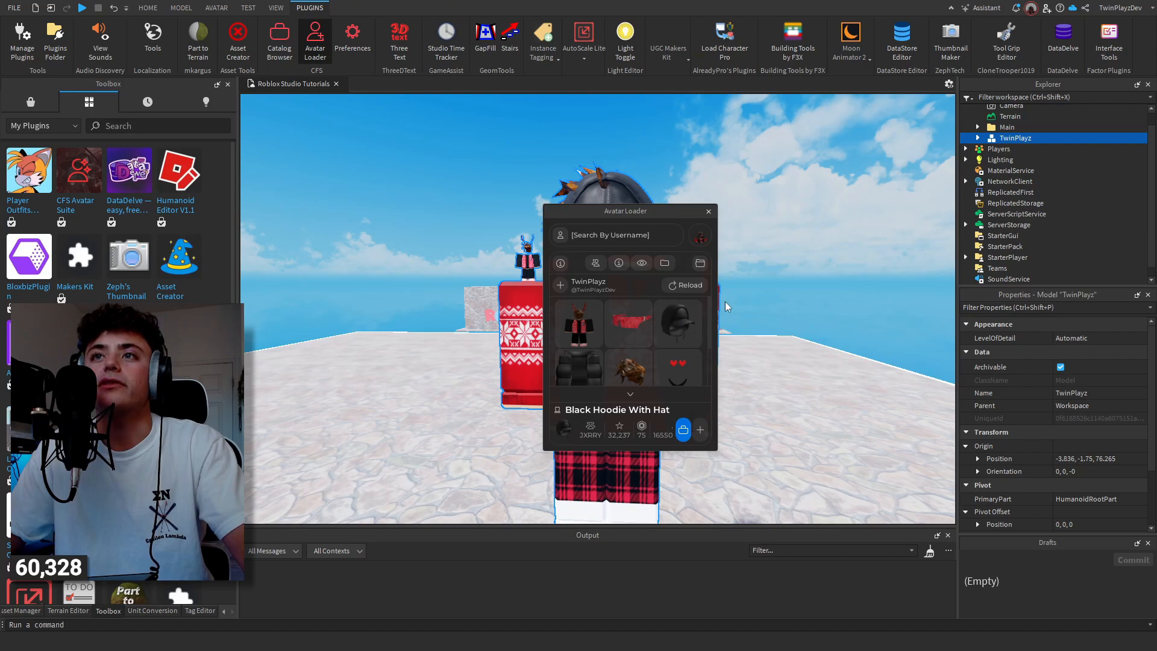
click(352, 33)
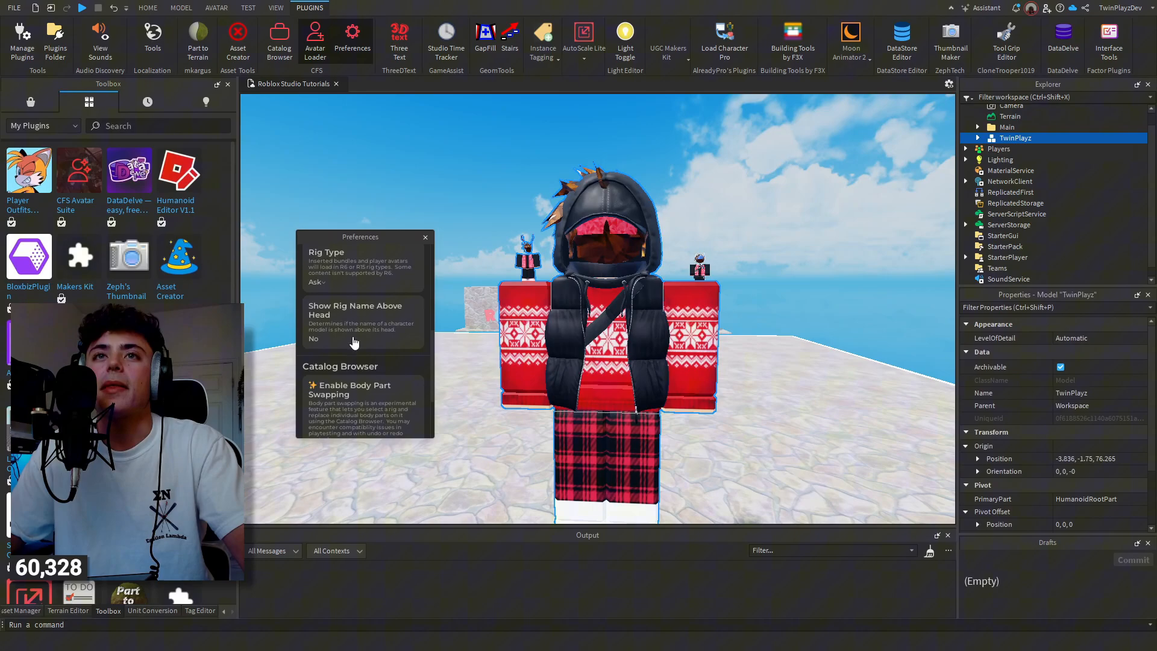
scroll(down, 3)
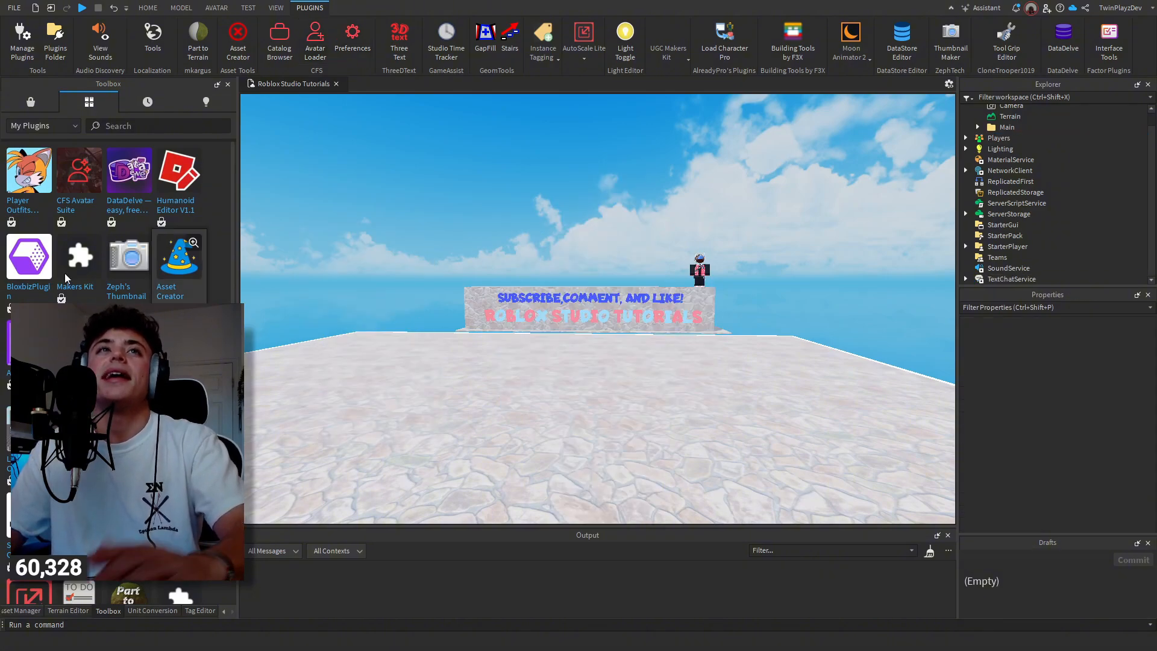
mouse_move(29, 171)
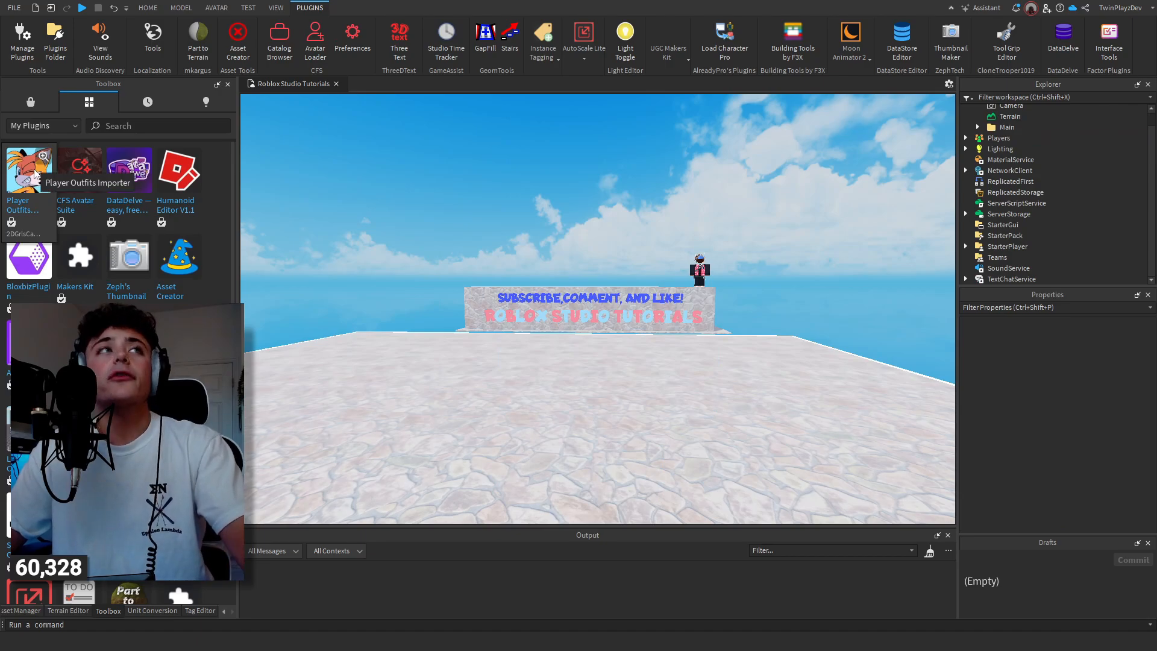
Install Player Outfits Importer, enter username 'TwinPlayz' and grant data access.
click(29, 169)
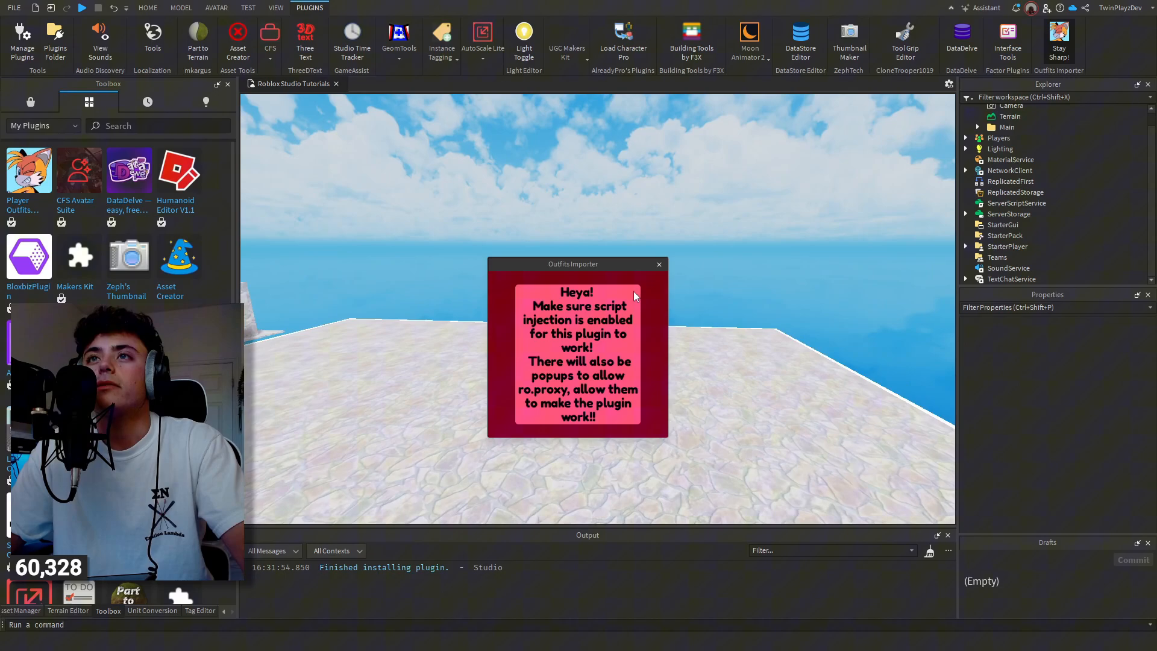
click(658, 264)
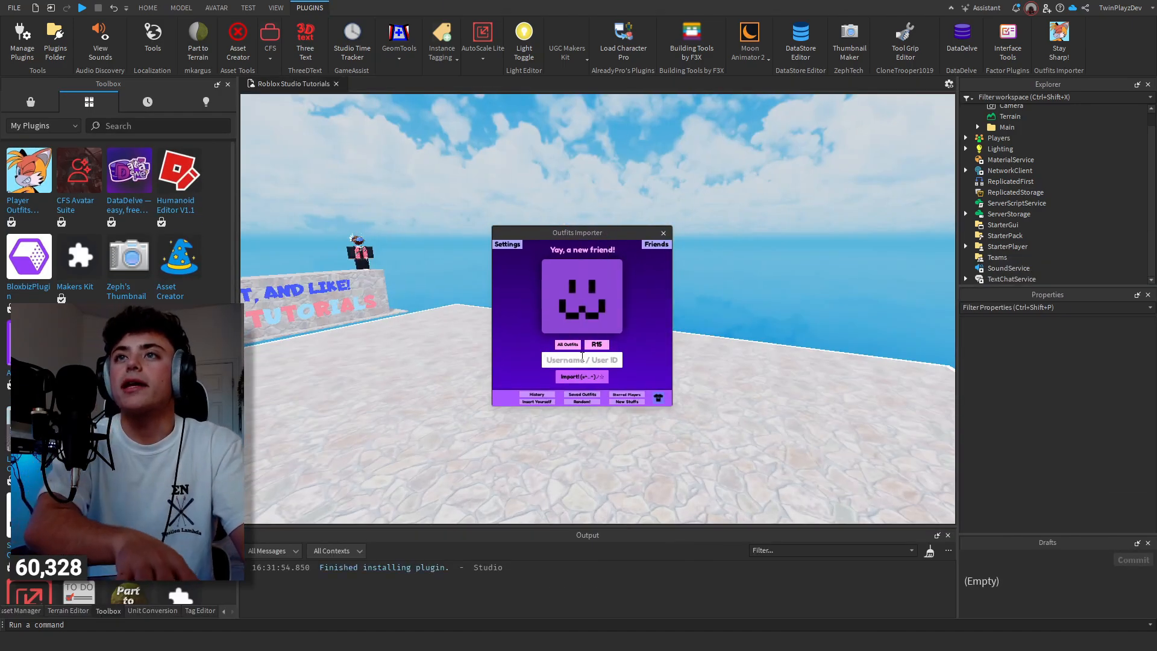
text(TwinPlayz)
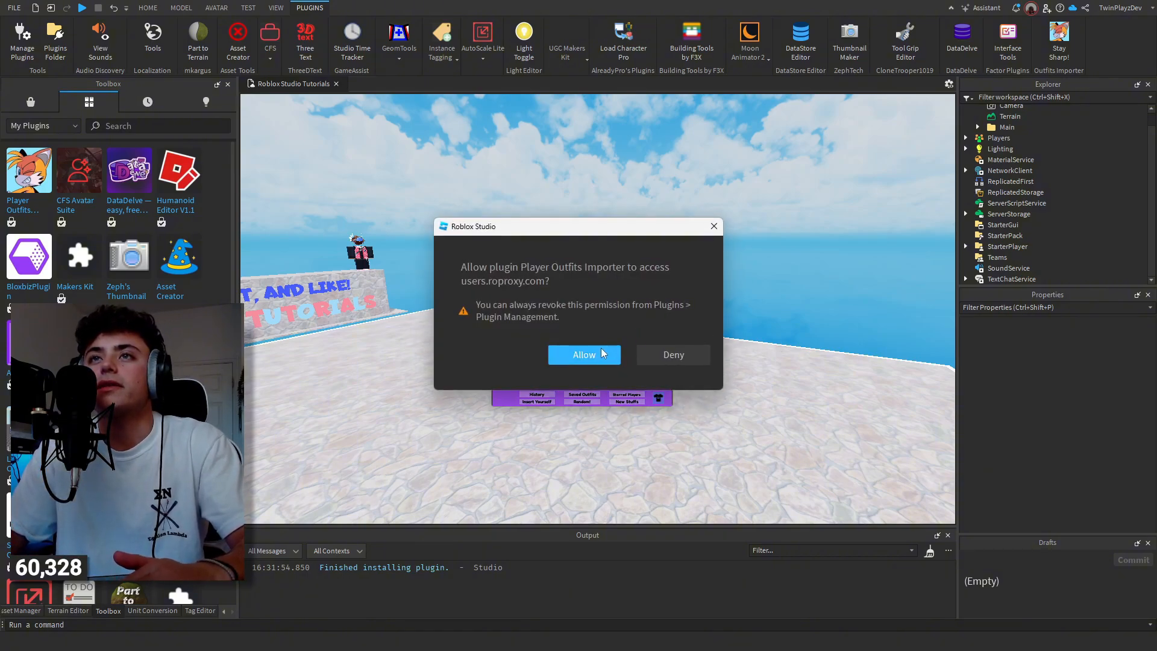
click(584, 354)
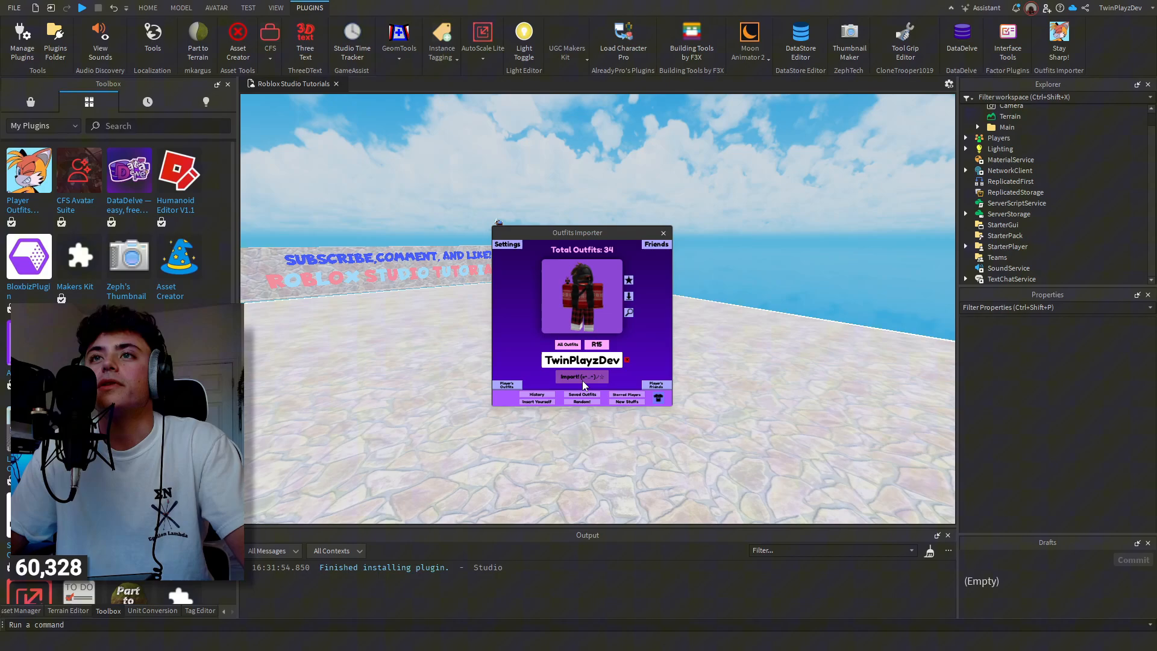
Import all saved outfits as R15 rigs and select the imported outfits folder.
click(581, 376)
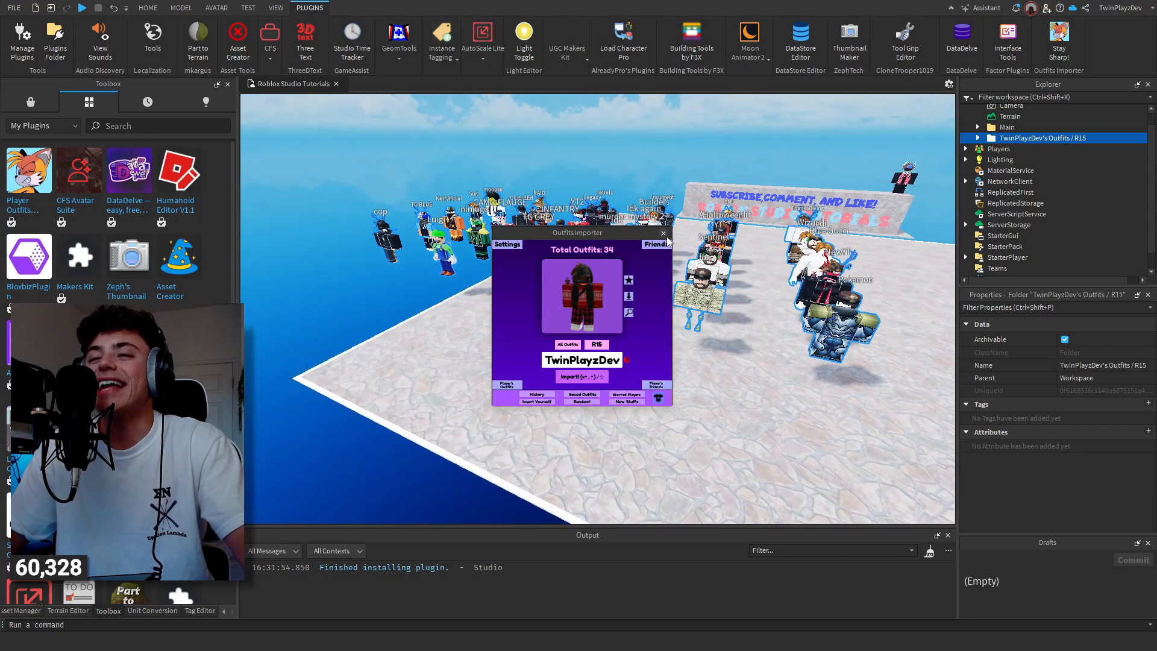
click(663, 232)
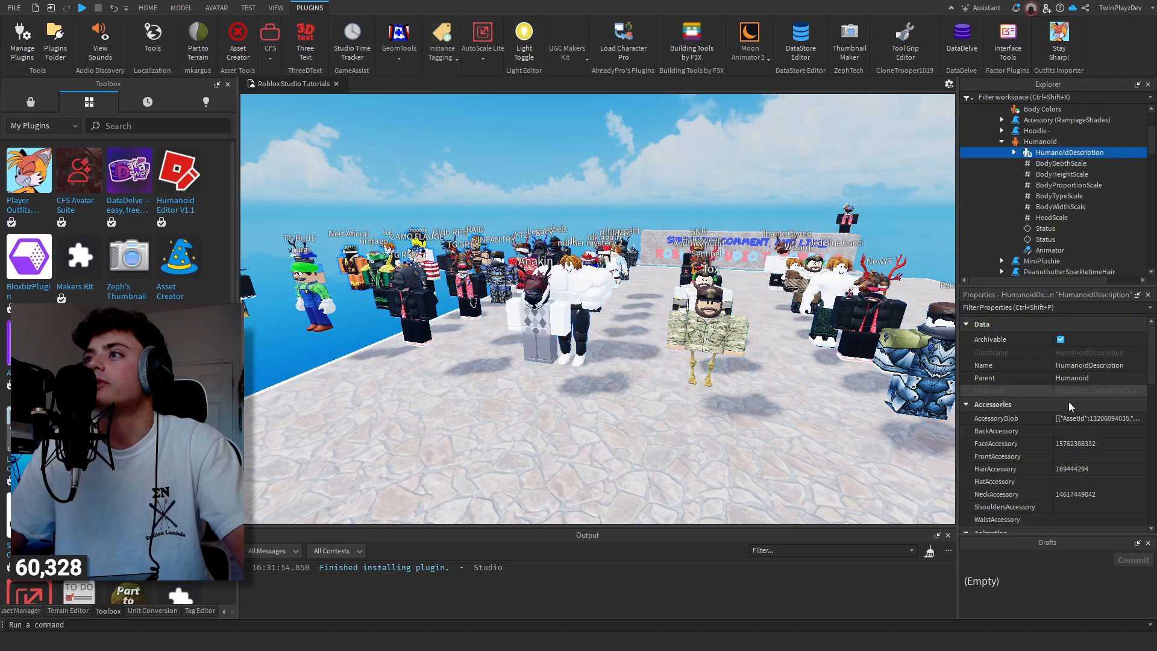
scroll(down, 3)
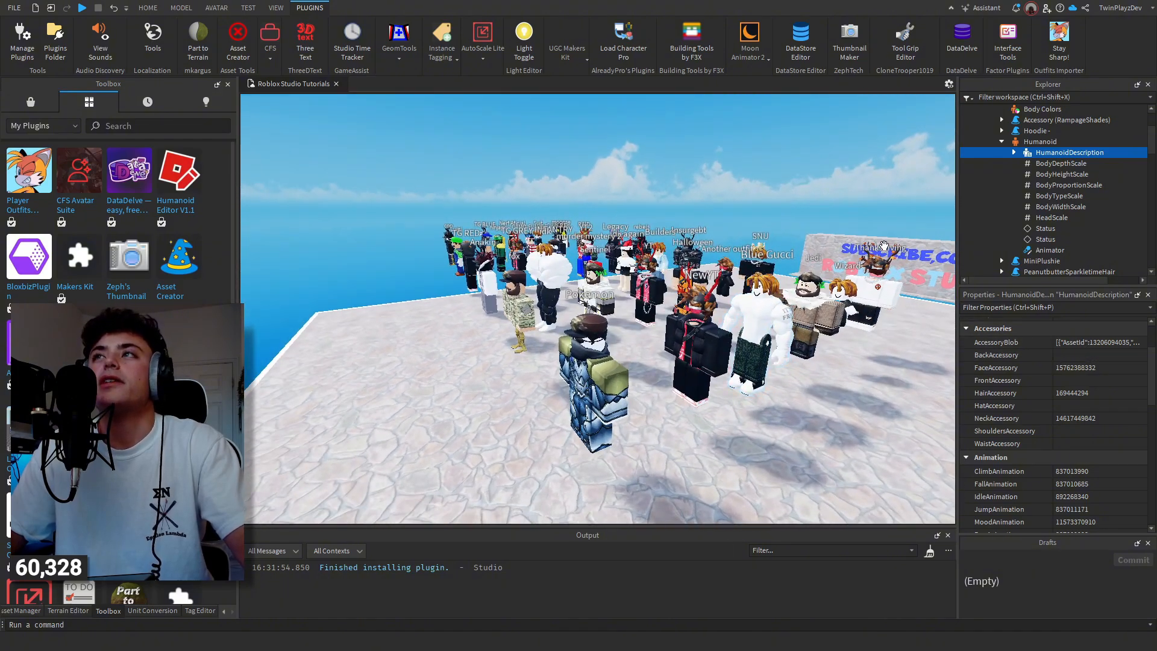
click(1041, 153)
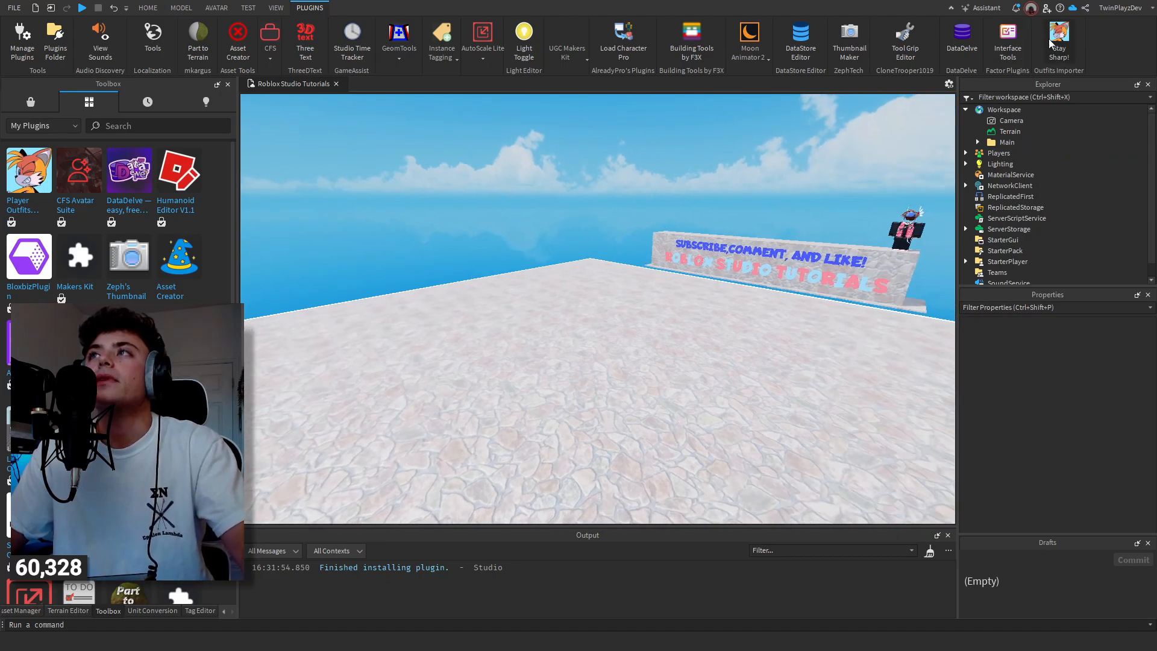
Disable the Player Outfits Importer plugin in the plugin manager.
click(1058, 33)
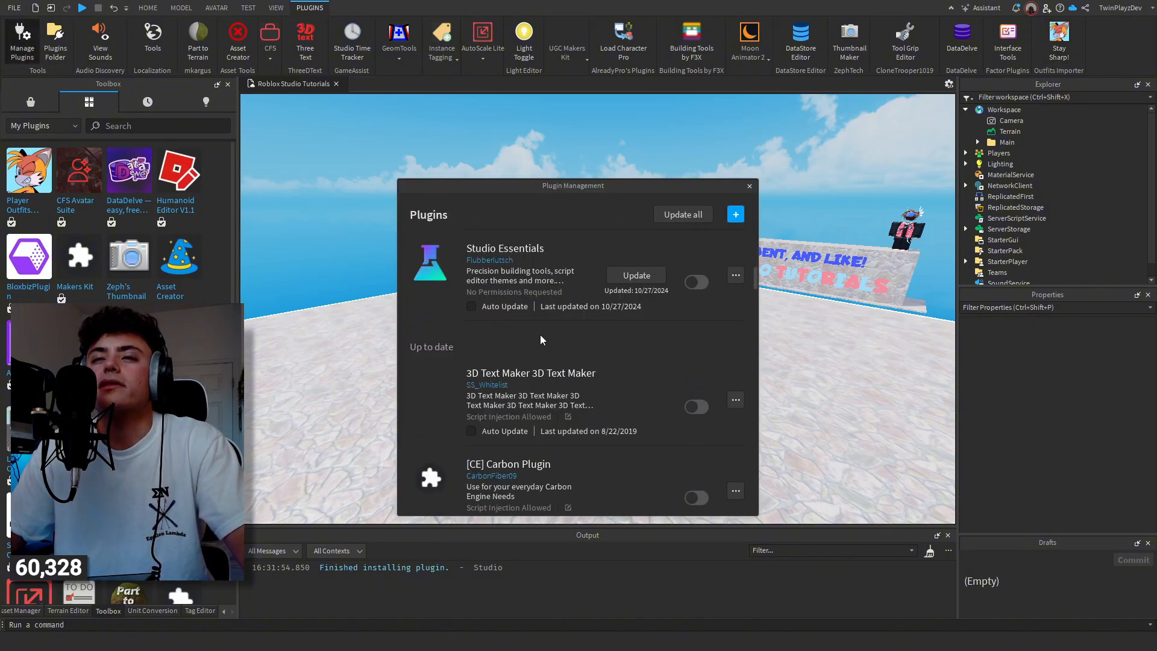
scroll(down, 3)
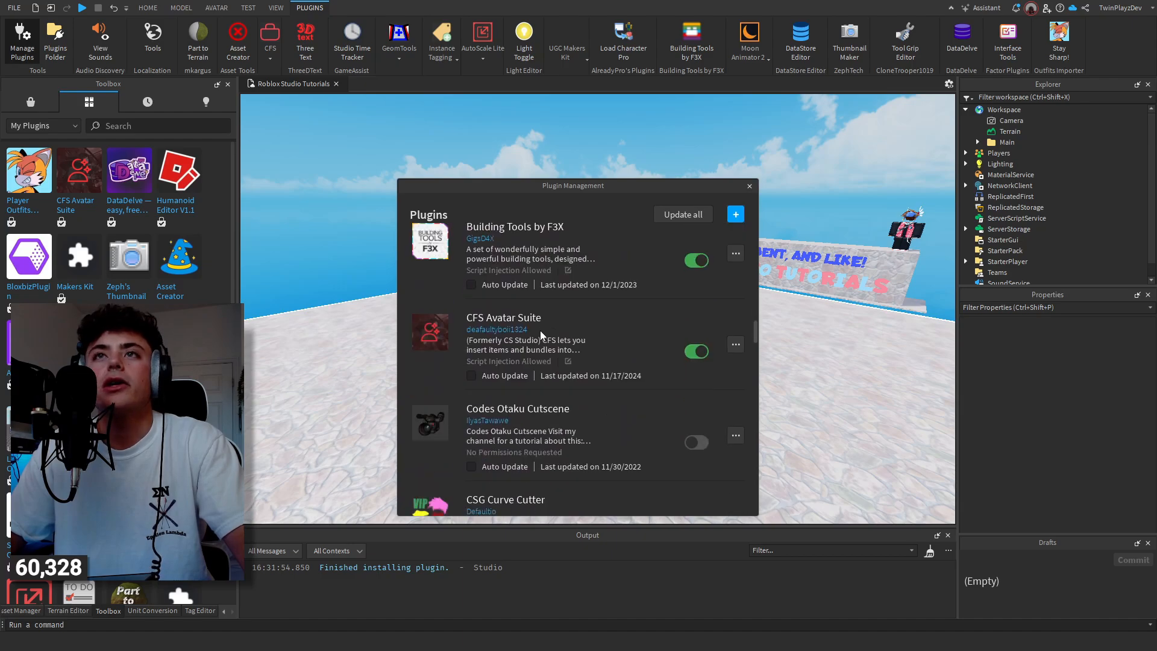
scroll(down, 3)
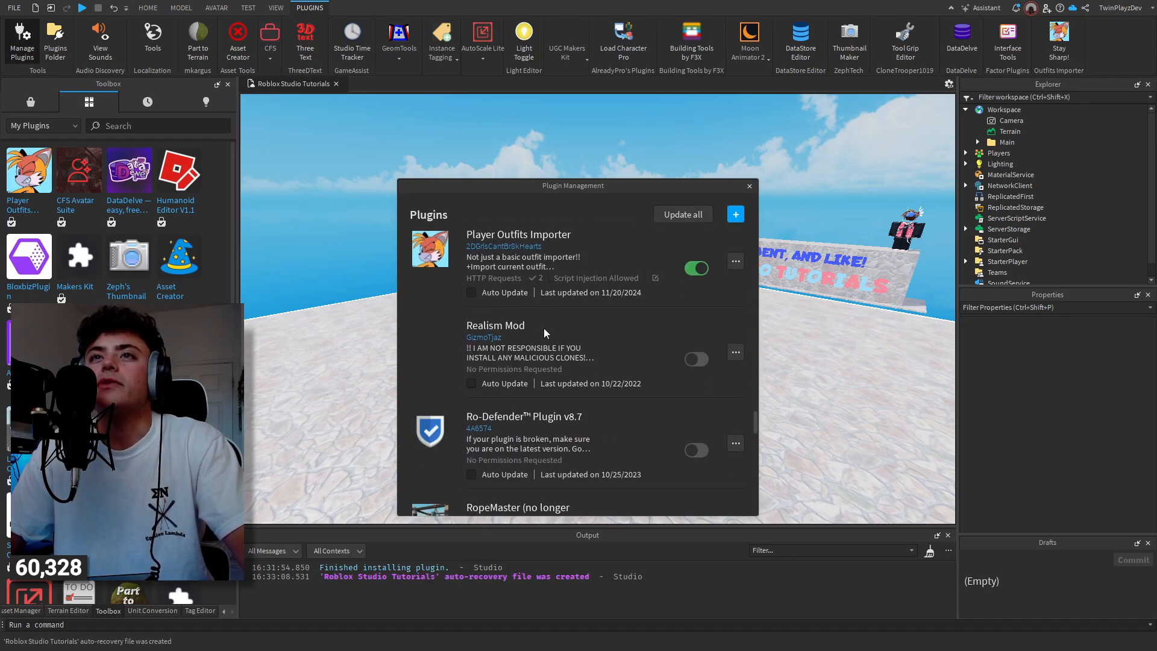
click(696, 268)
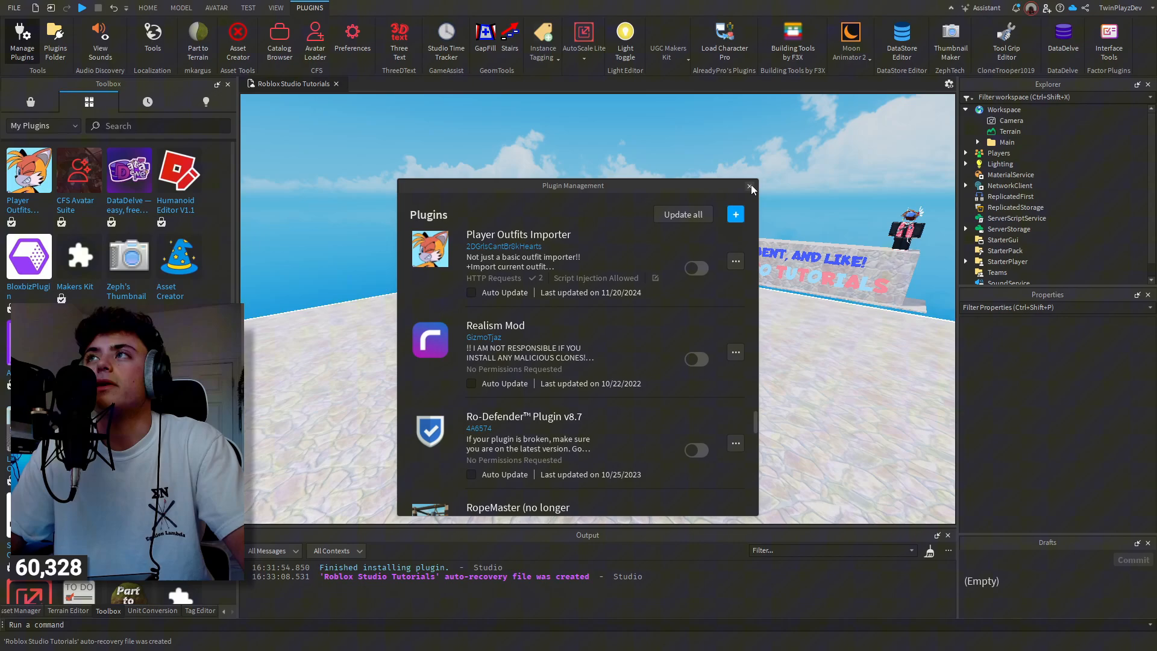
click(751, 187)
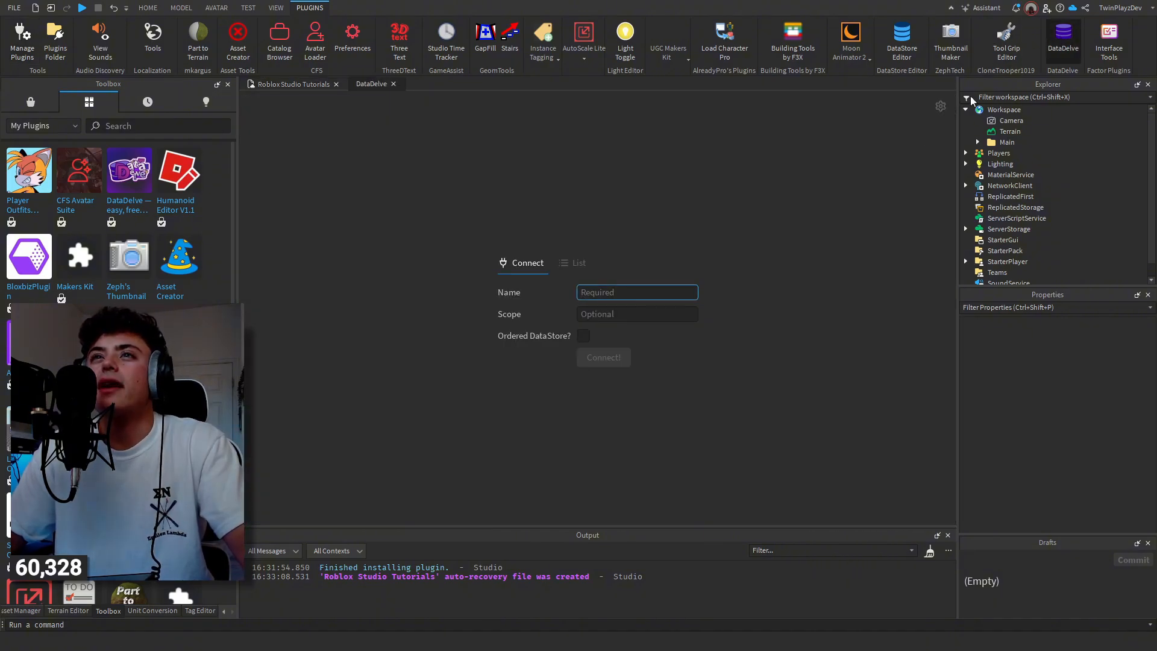
Close the DataDelve panel and dismiss the plugin manager again.
click(901, 35)
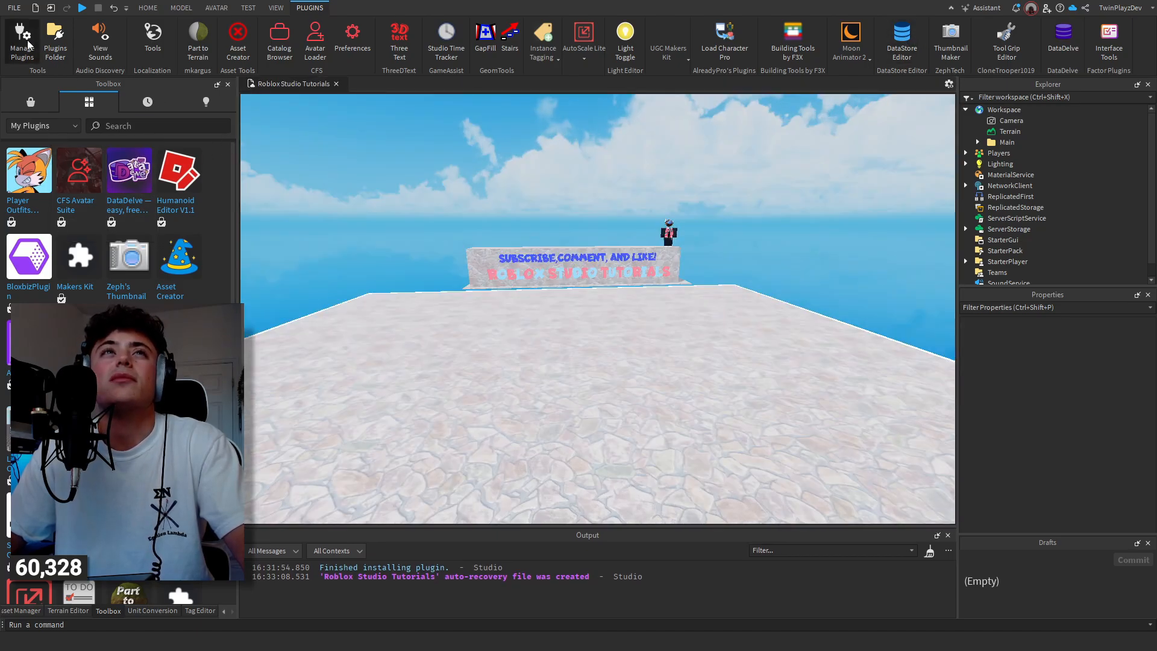
click(23, 33)
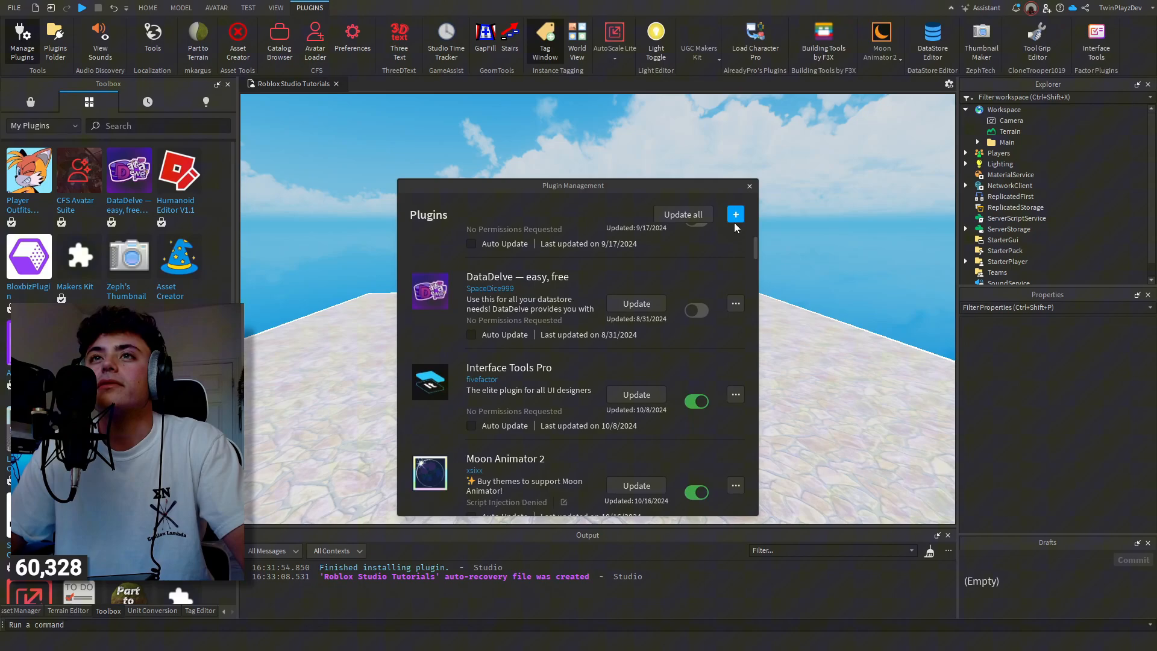
click(749, 186)
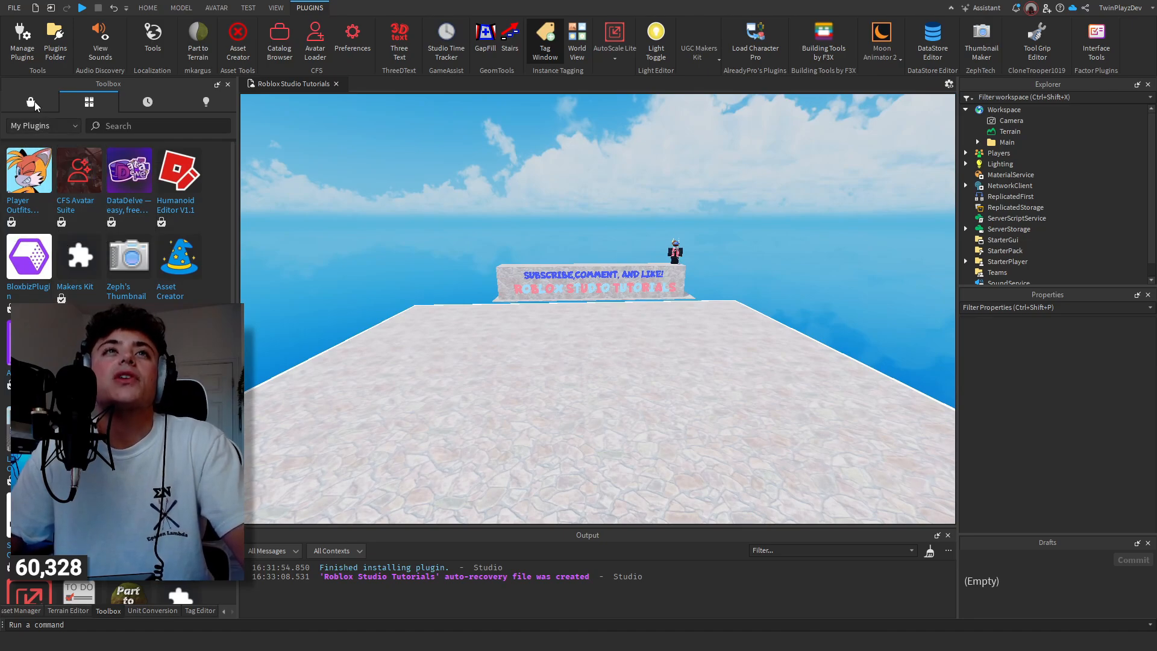
Search Marketplace plugins for 'Ava' to list avatar loader plugins.
click(31, 101)
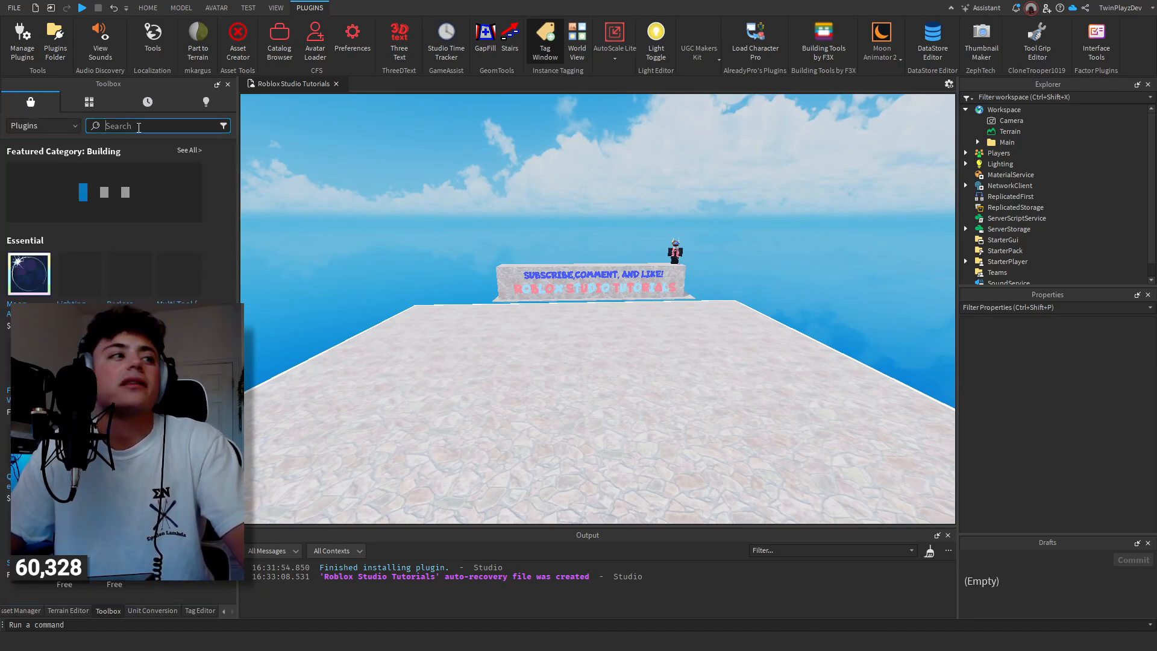
text(Avatar)
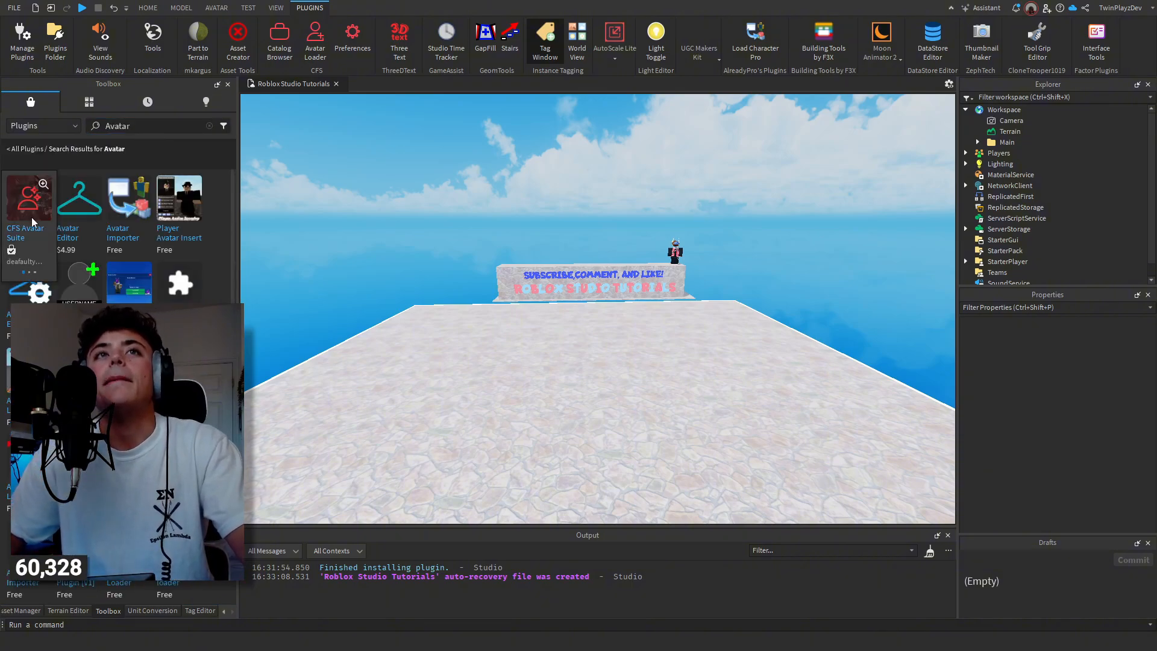
mouse_move(121, 210)
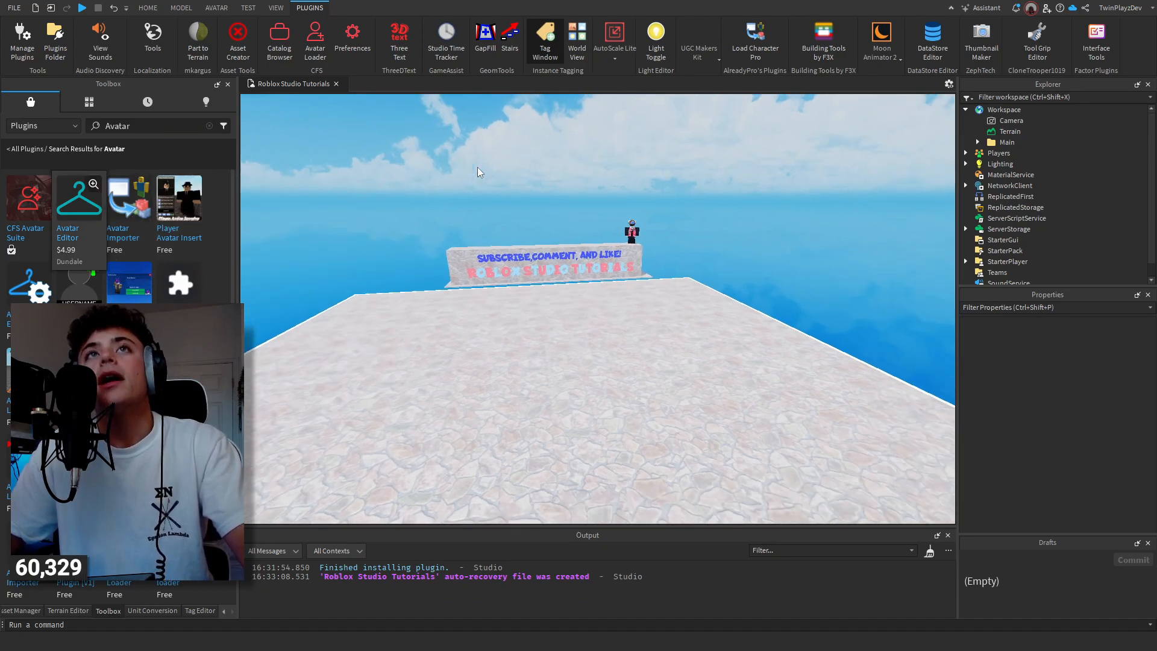
click(148, 7)
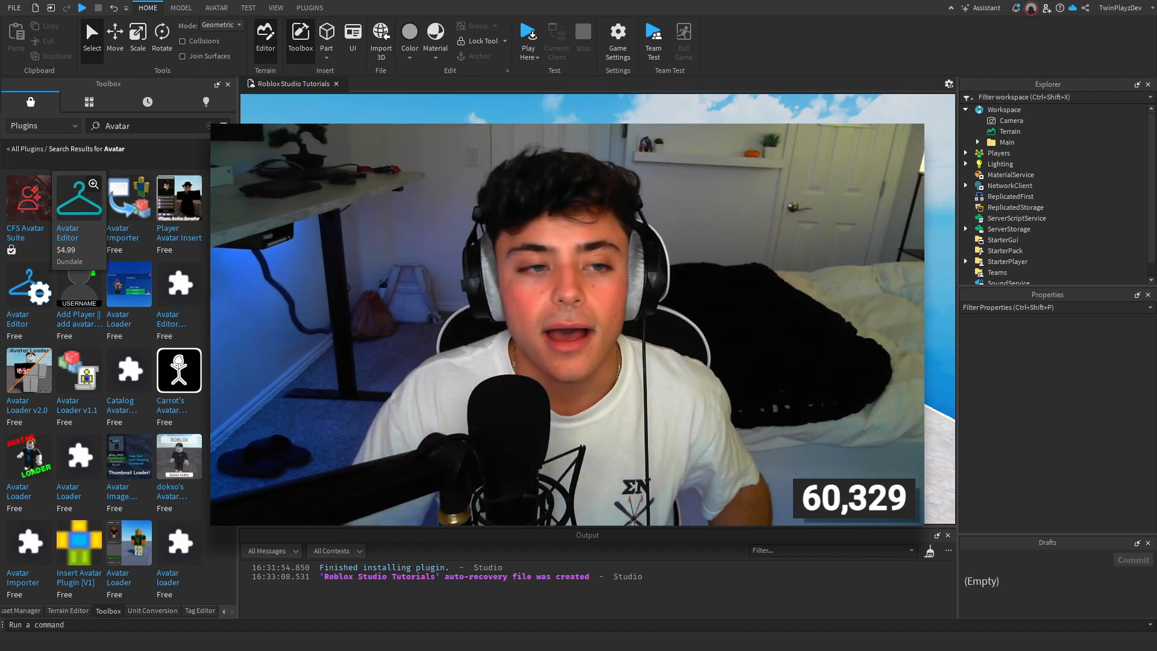
Review CFS Avatar Suite's details, then switch the Toolbox to My Models.
click(309, 8)
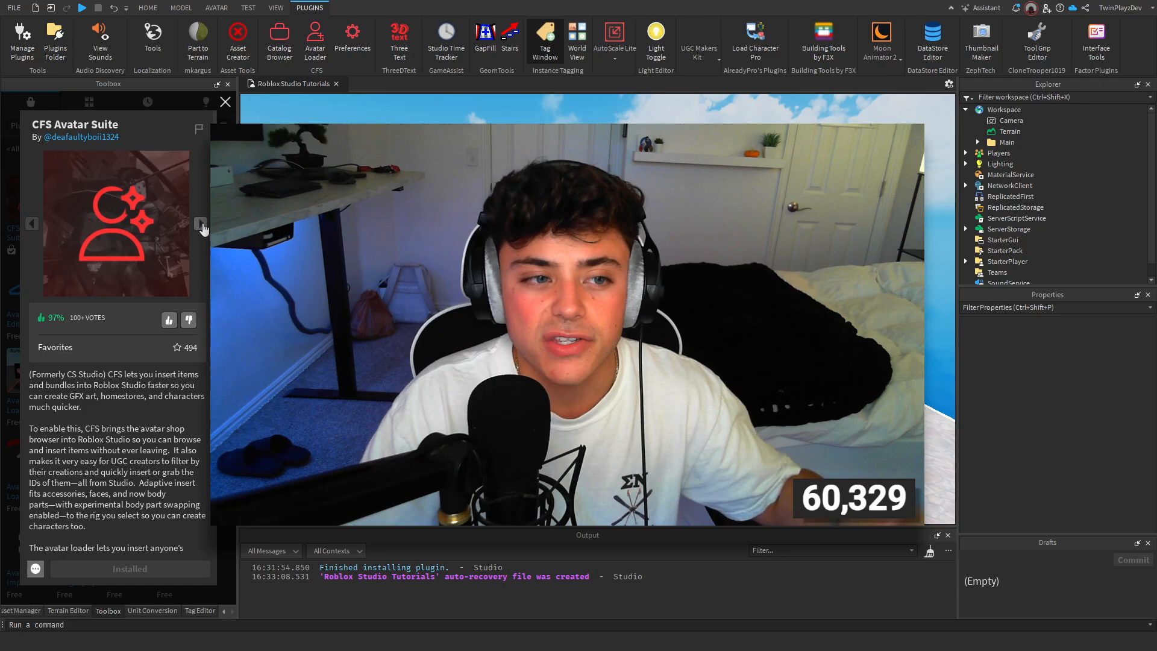
scroll(down, 3)
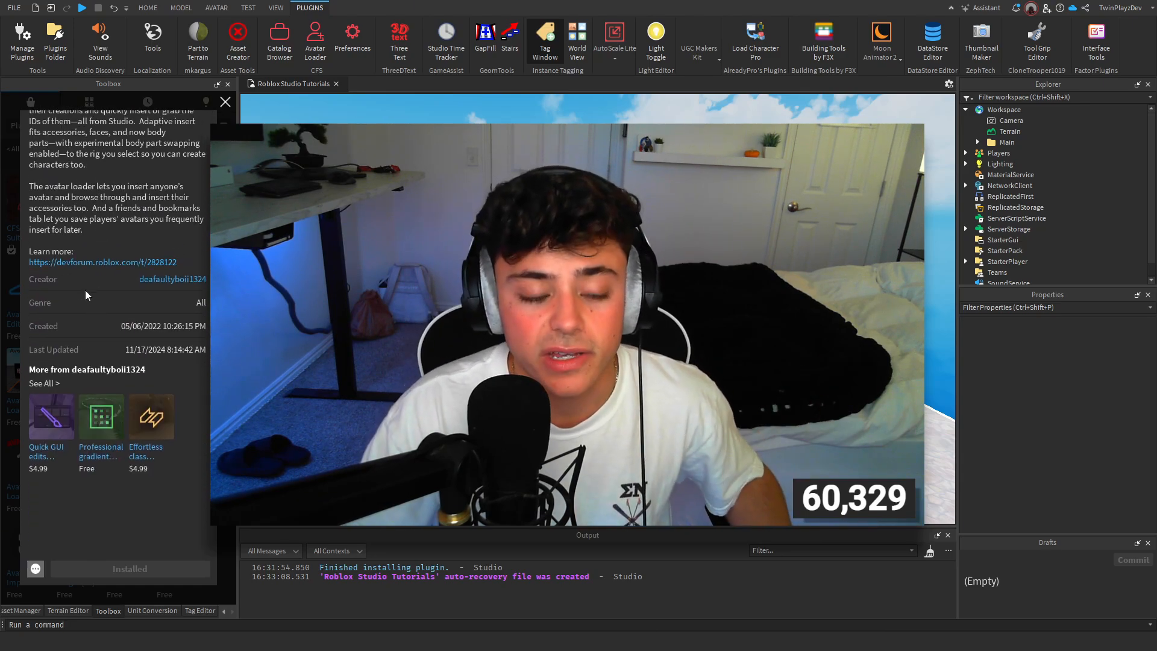
mouse_move(161, 175)
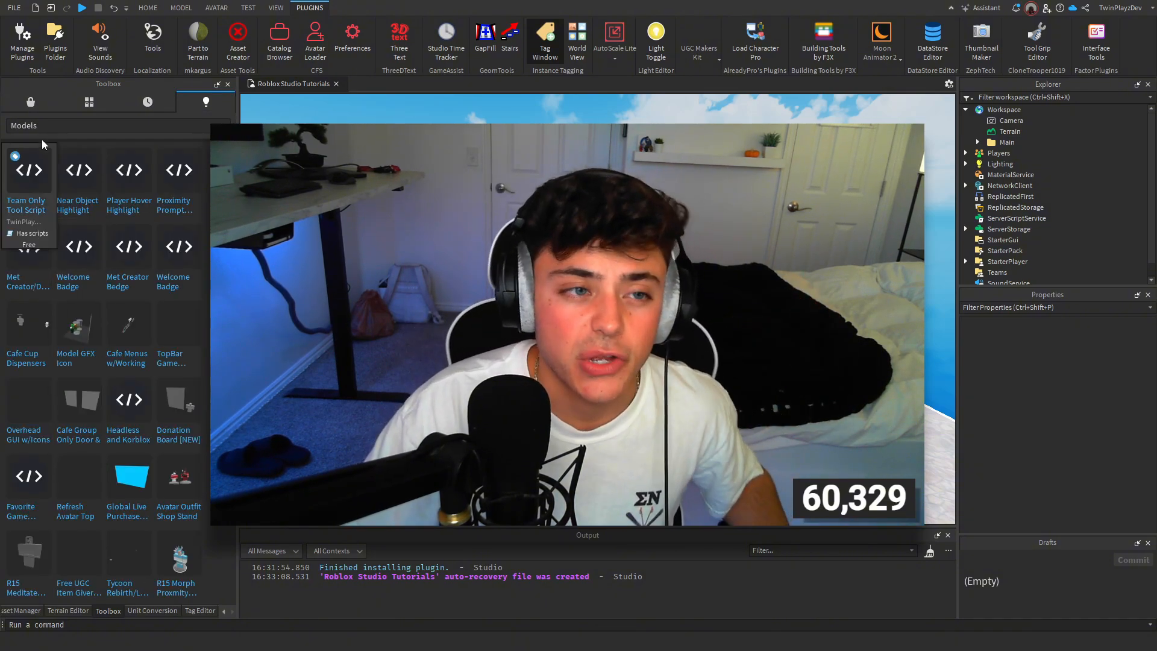
click(30, 101)
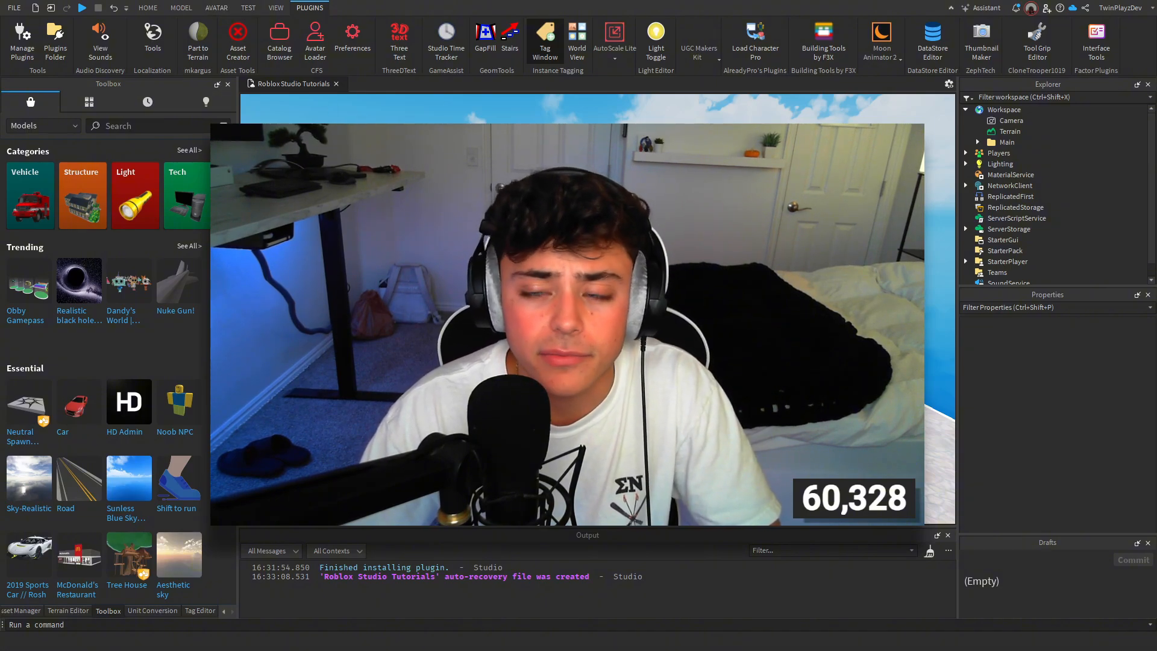
click(88, 102)
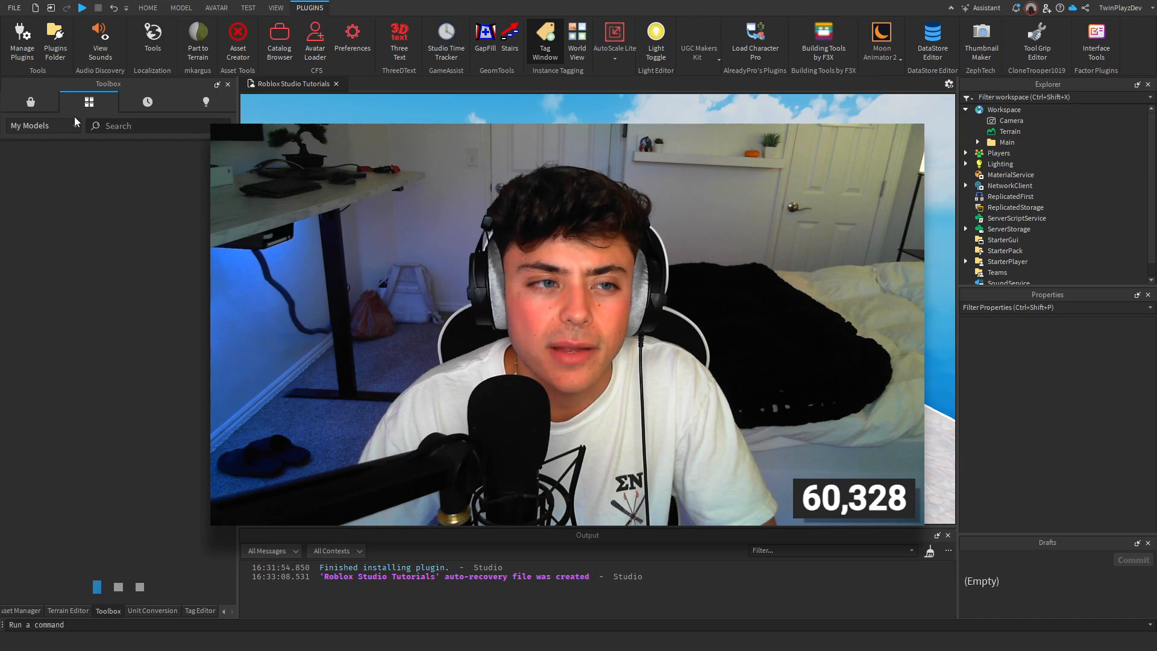